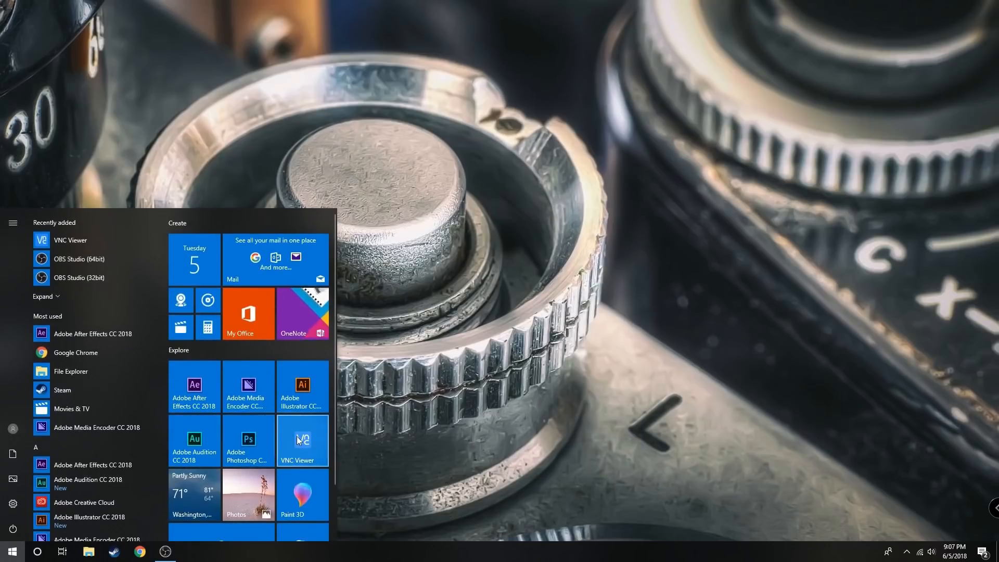
Connect to the Bathroom Mirror Pi and stop the mm MagicMirror process with pm2
{"action": "left_click", "coordinate": [302, 439]}
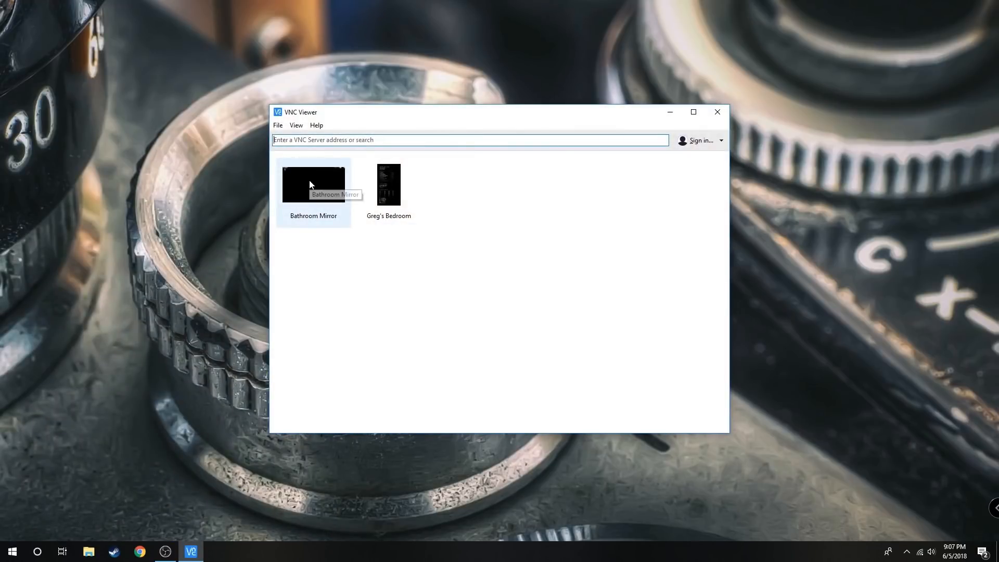
{"action": "double_click", "coordinate": [313, 185]}
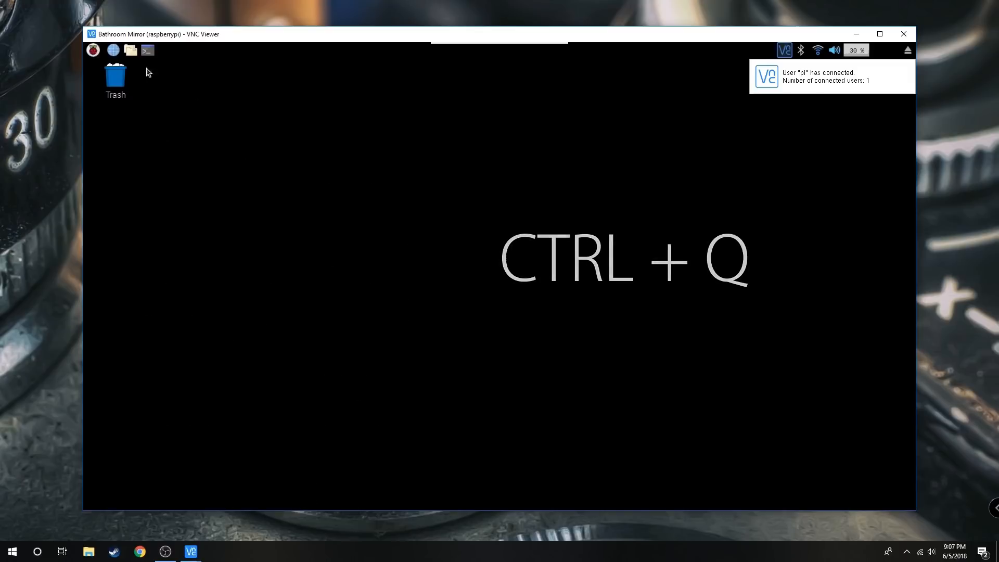
{"action": "left_click", "coordinate": [146, 50]}
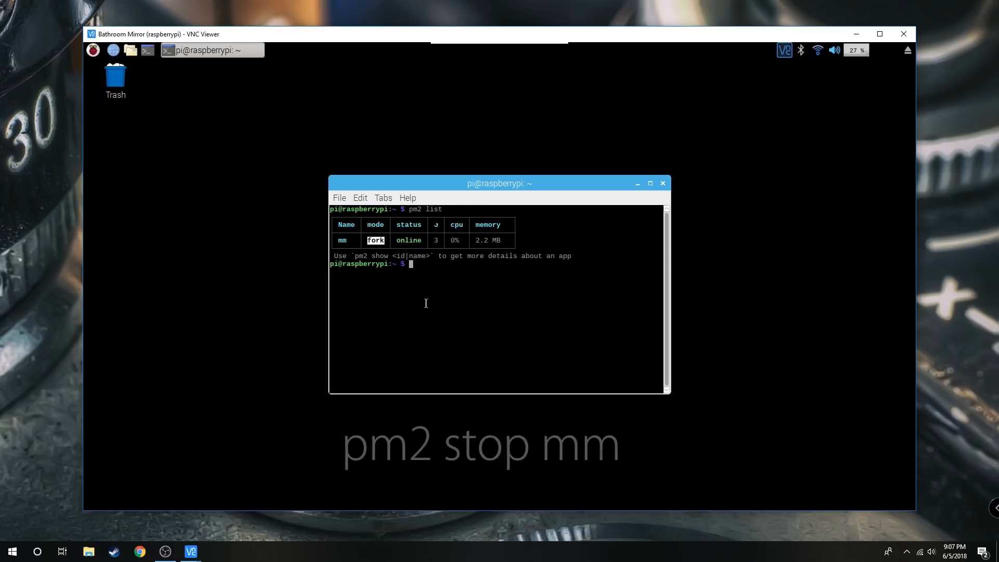
{"action": "type", "text": "pm2 stop mm"}
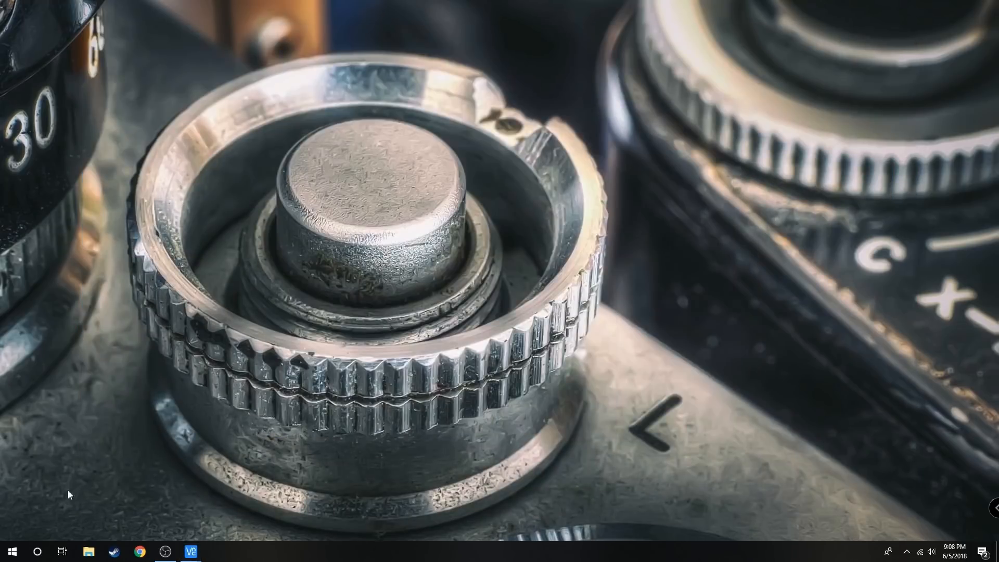
Reach Google Calendar's settings from the Chrome apps grid
{"action": "left_click", "coordinate": [138, 551]}
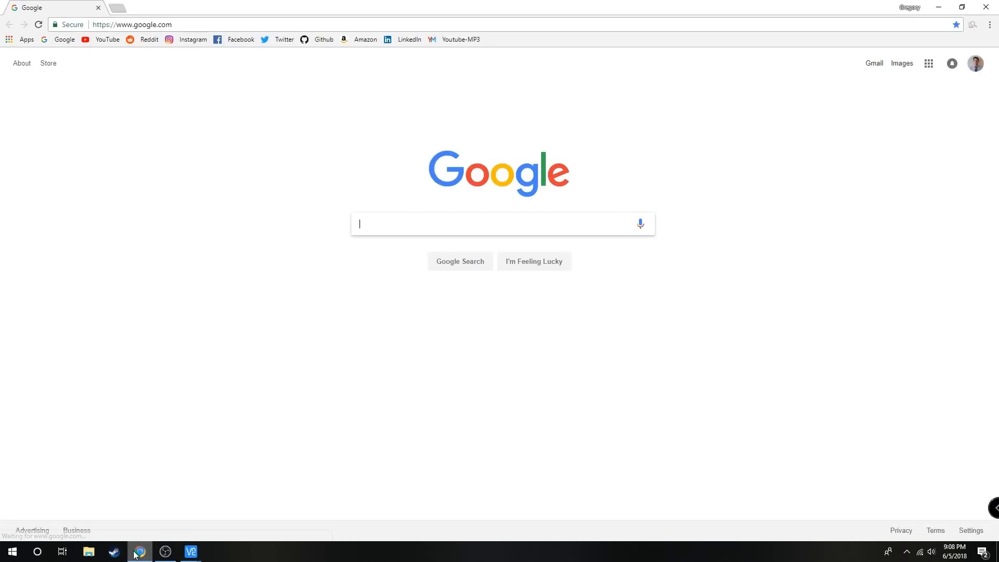
{"action": "left_click", "coordinate": [927, 64]}
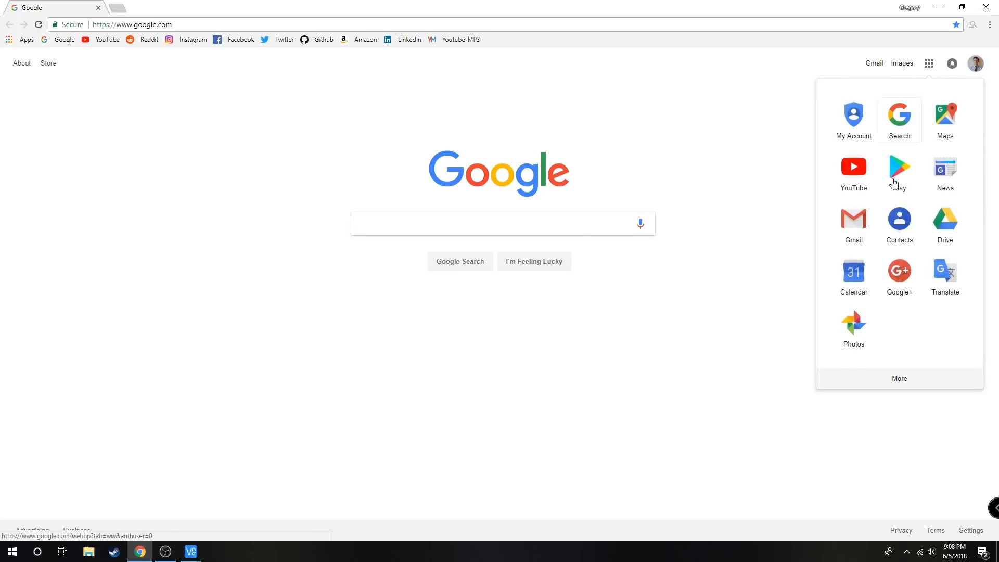
{"action": "left_click", "coordinate": [853, 274]}
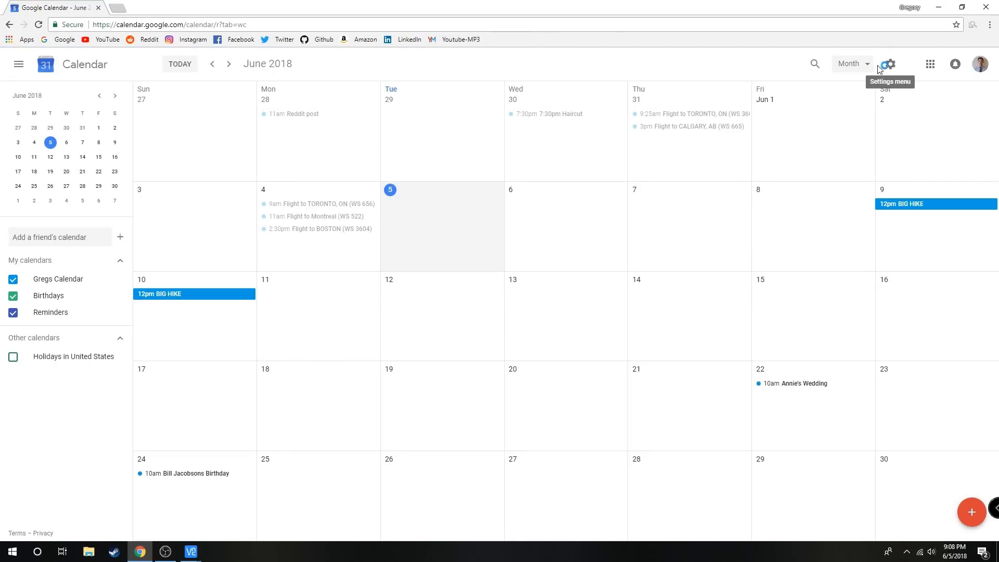
{"action": "left_click", "coordinate": [887, 63]}
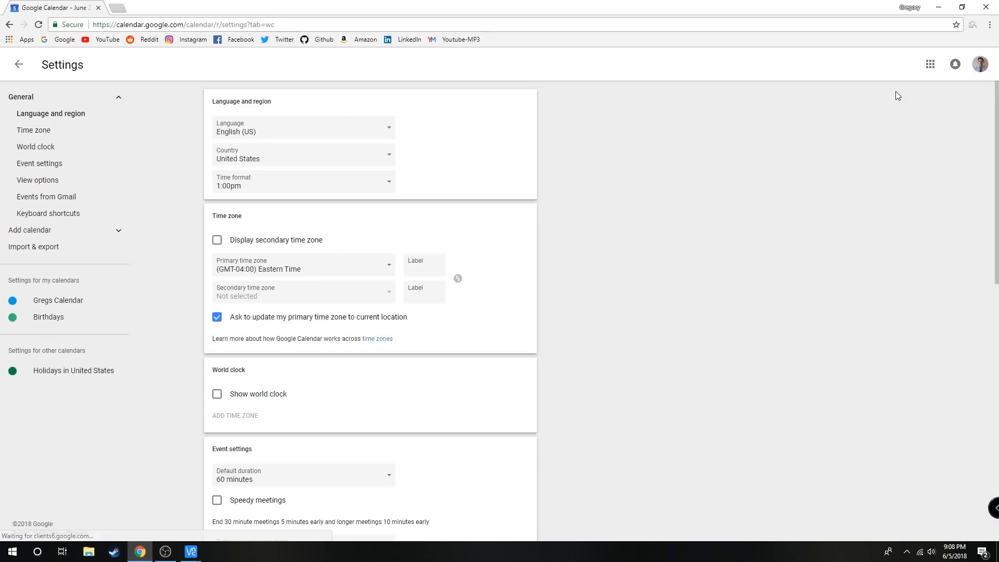
{"action": "mouse_move", "coordinate": [37, 319]}
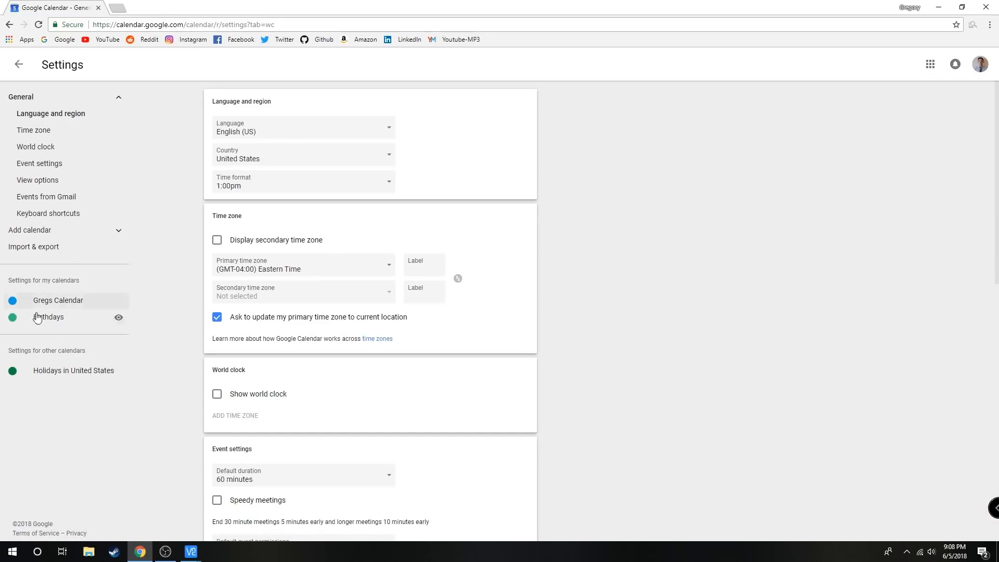
Select the personal calendar's public iCal address under Integrate calendar, then return to the Pi
{"action": "left_click", "coordinate": [58, 300]}
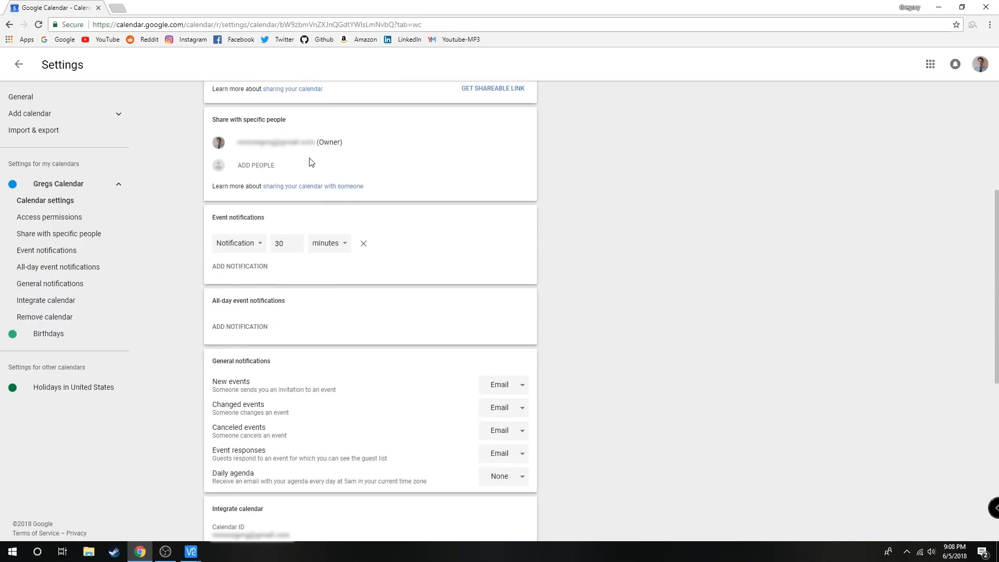
{"action": "scroll", "scroll_direction": "down", "scroll_amount": 3}
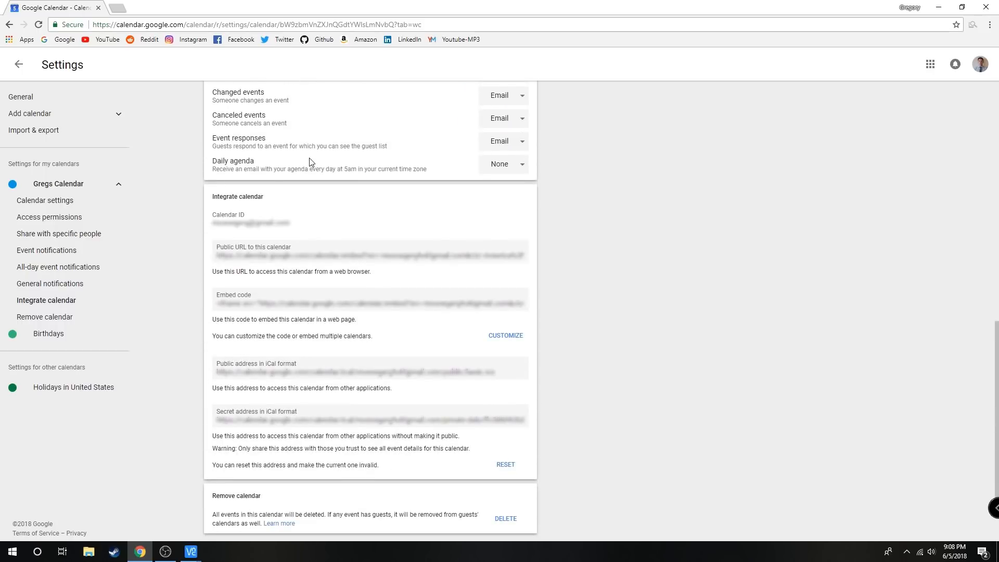
{"action": "triple_click", "coordinate": [354, 372]}
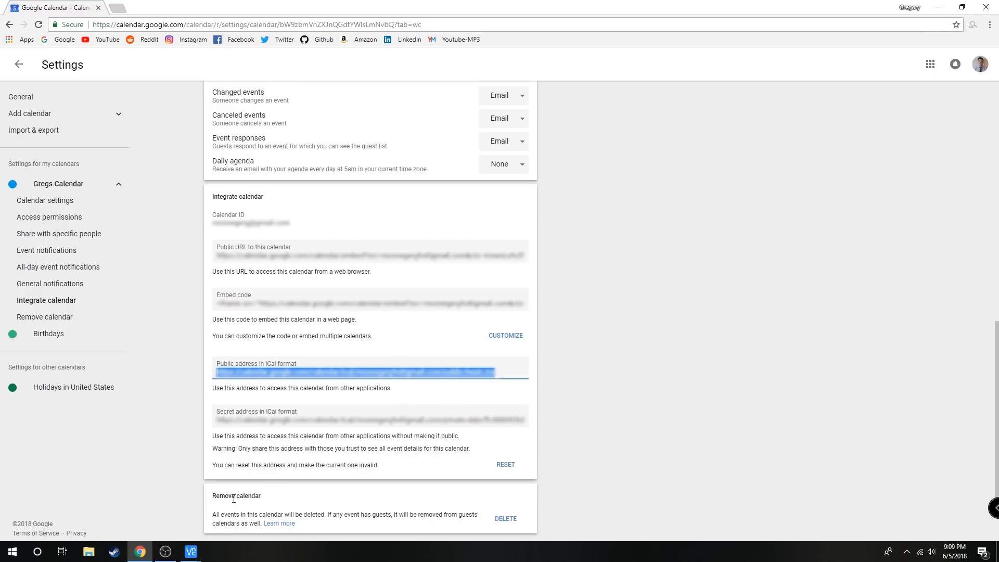
{"action": "left_click", "coordinate": [189, 552]}
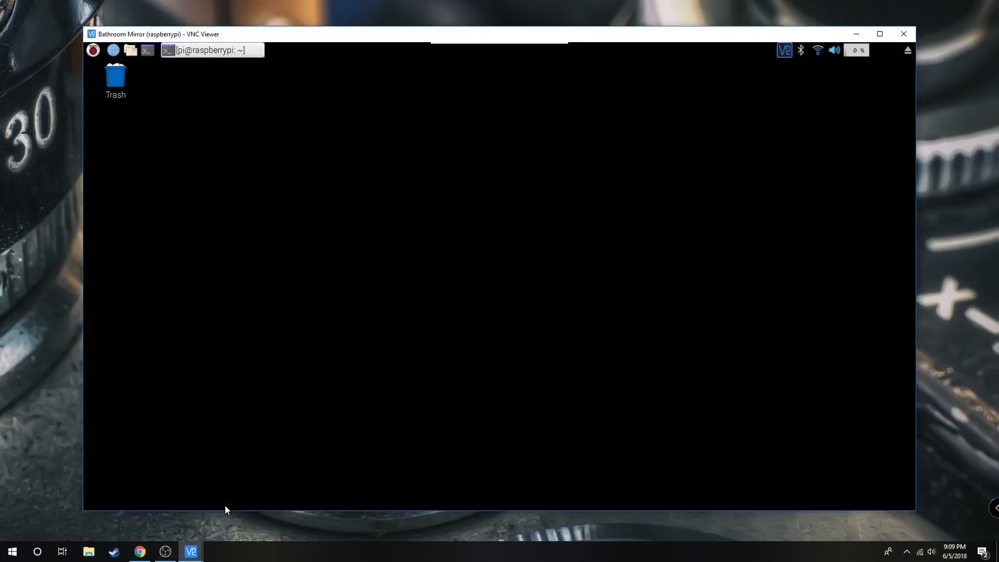
Open config.js from /home/pi/MagicMirror/config in the file manager
{"action": "left_click", "coordinate": [131, 50]}
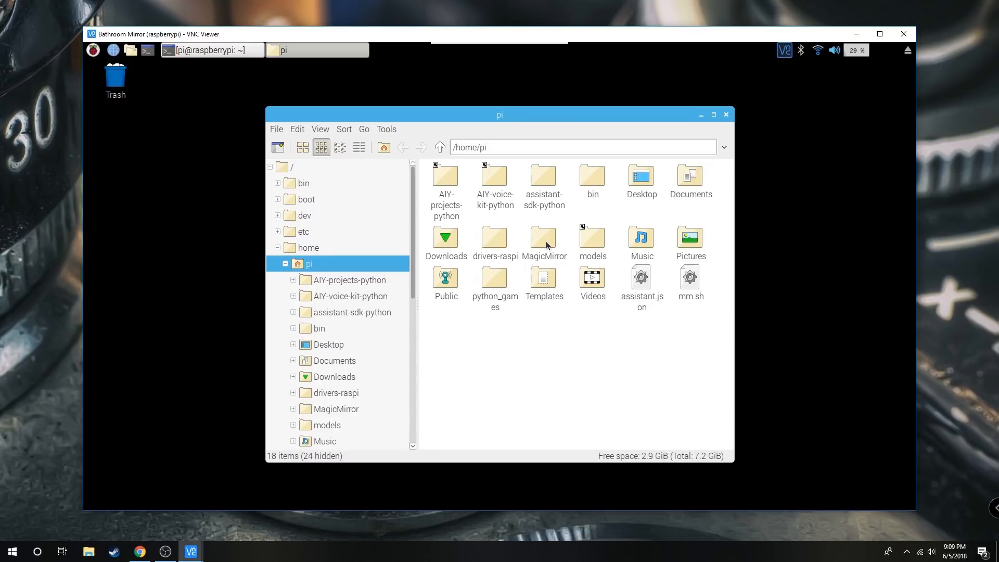
{"action": "double_click", "coordinate": [544, 243]}
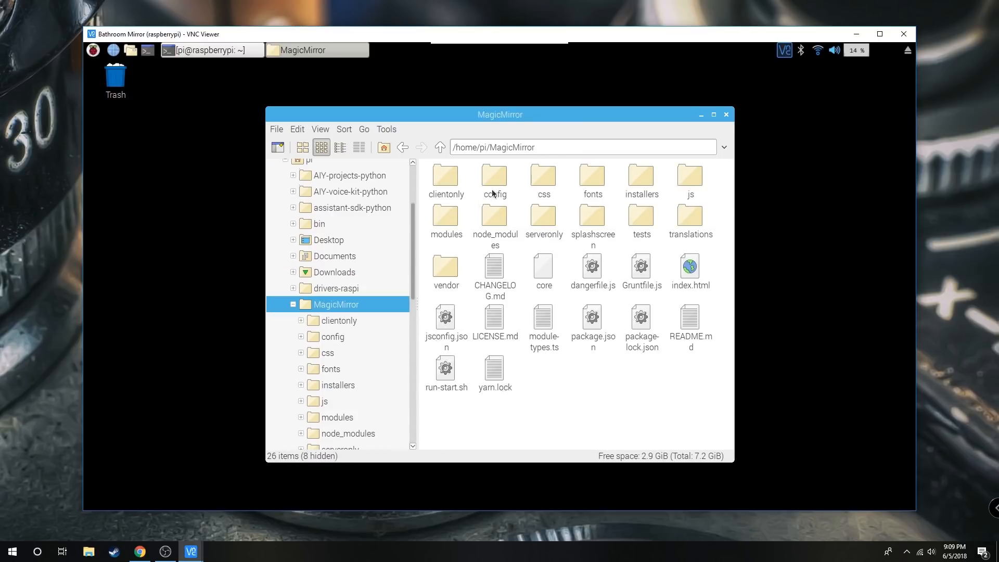
{"action": "double_click", "coordinate": [495, 178]}
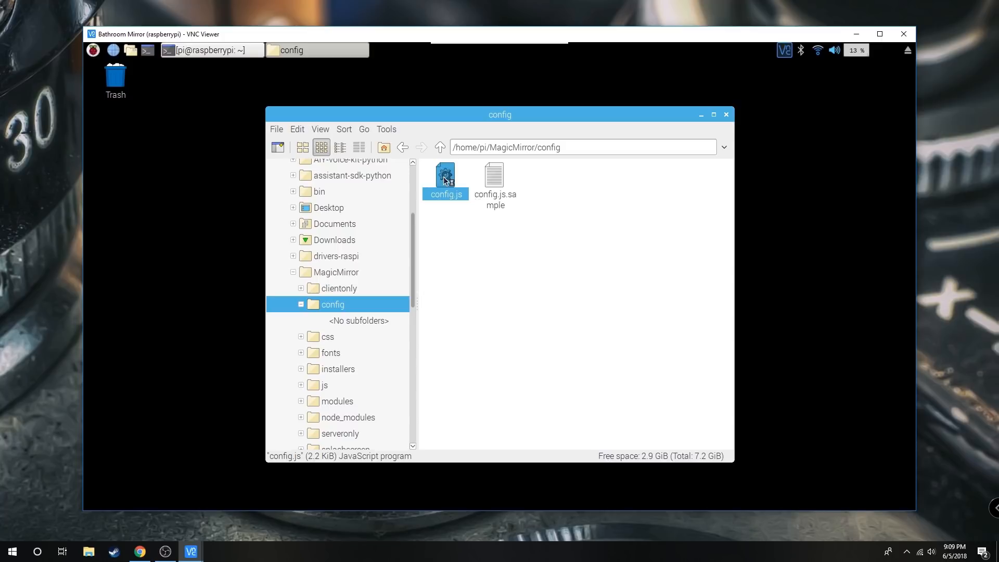
{"action": "double_click", "coordinate": [446, 176]}
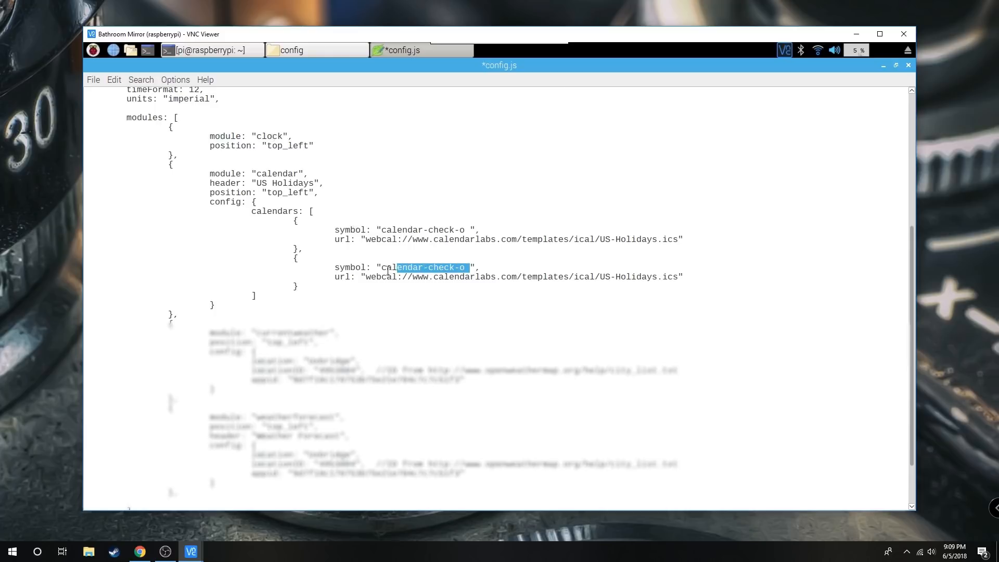
Give the second calendar entry the symbol MyCalendar and save the file
{"action": "type", "text": "My\","}
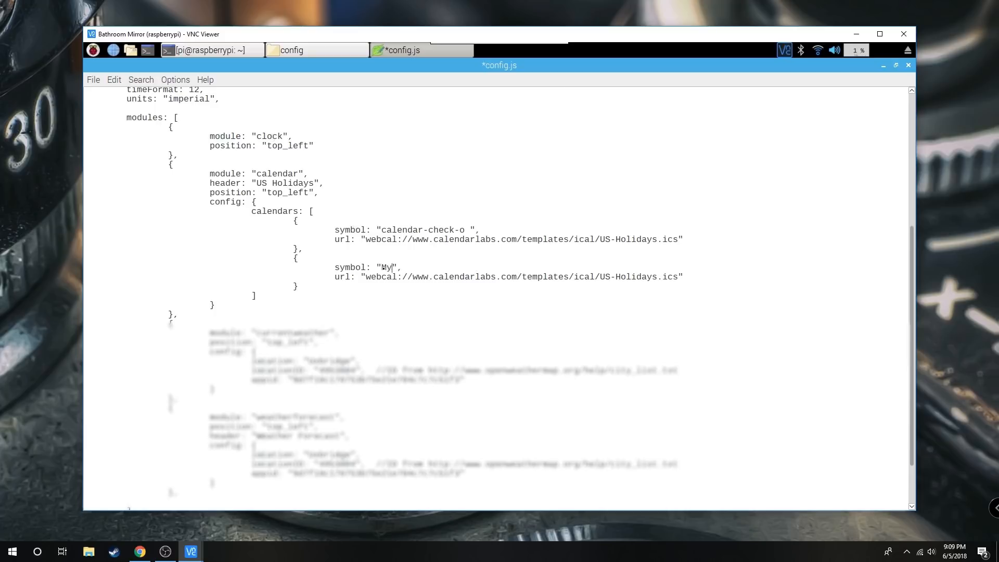
{"action": "type", "text": "Calendar"}
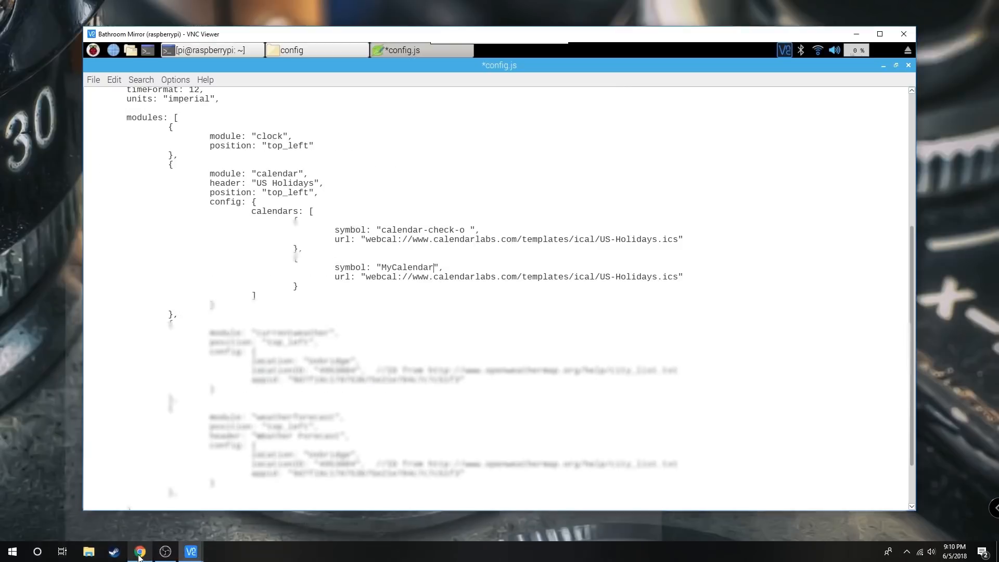
{"action": "double_click", "coordinate": [523, 277]}
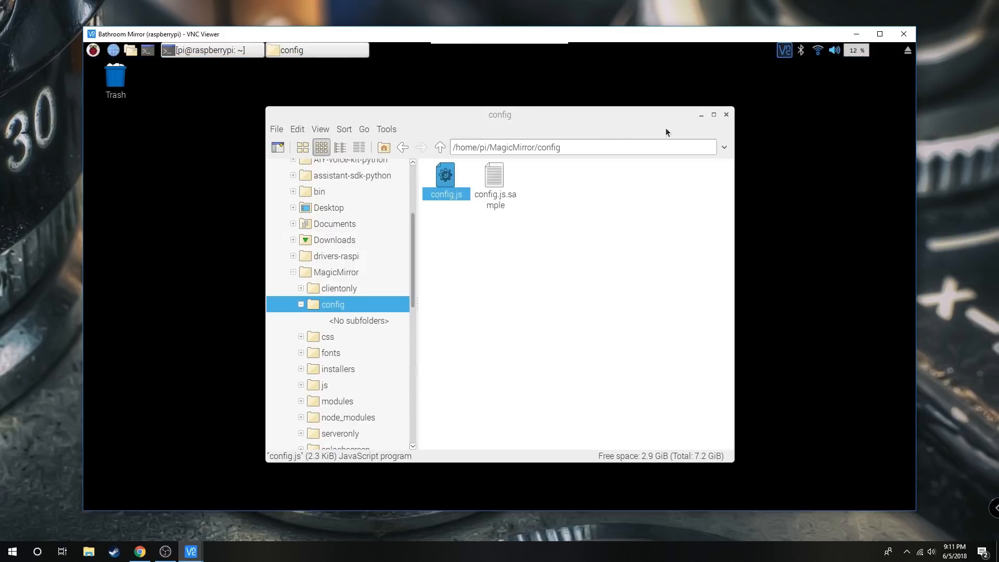
Start another pm2 command in the Pi terminal to check mm is stopped
{"action": "left_click", "coordinate": [210, 50]}
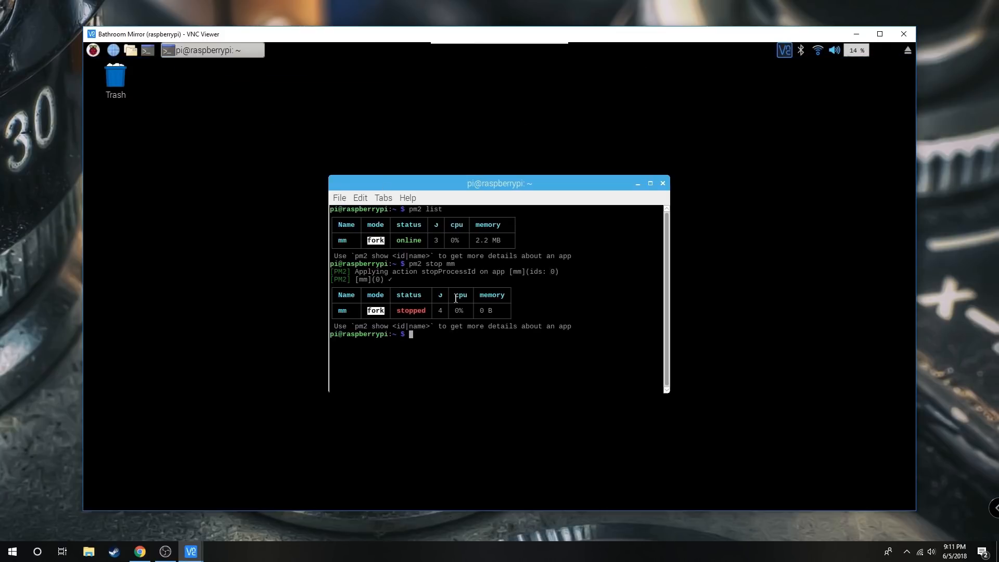
{"action": "type", "text": "pm"}
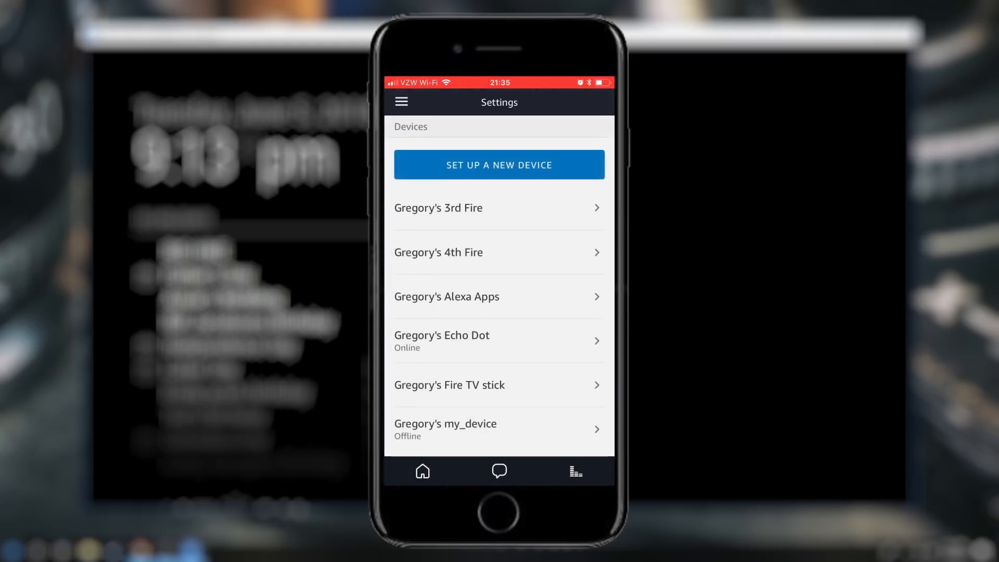
{"action": "scroll", "scroll_direction": "down", "scroll_amount": 3}
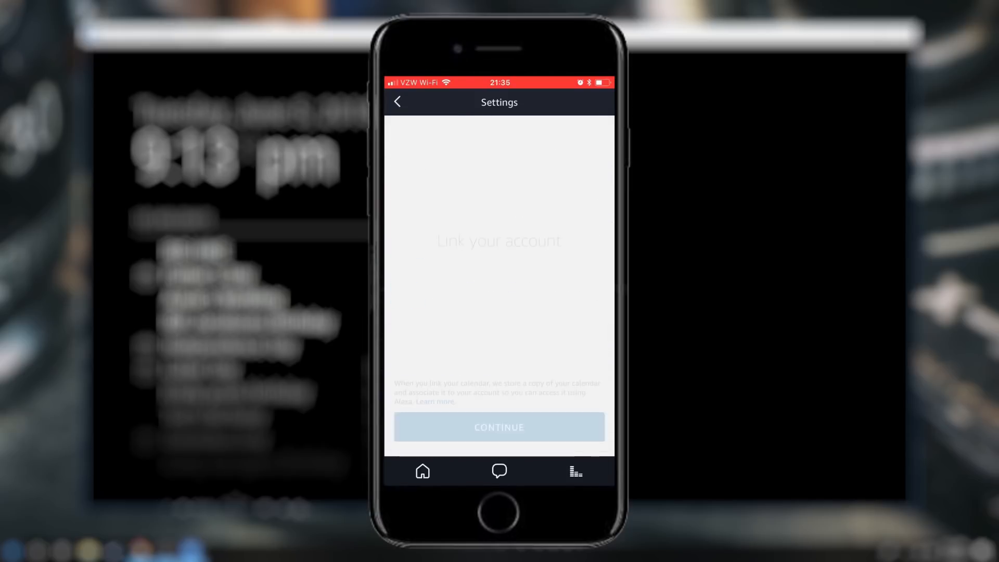
{"action": "left_click", "coordinate": [498, 427]}
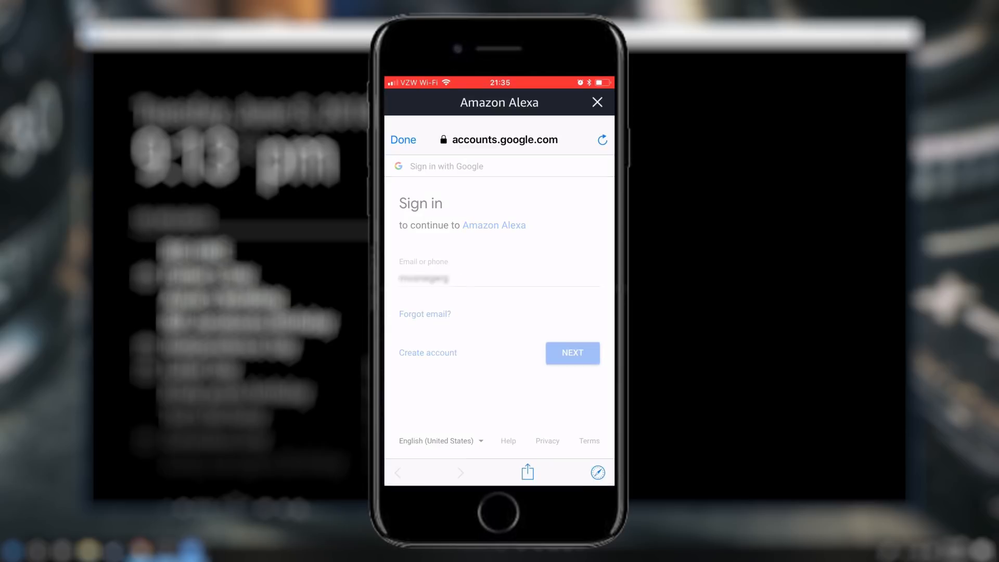
{"action": "left_click", "coordinate": [572, 353]}
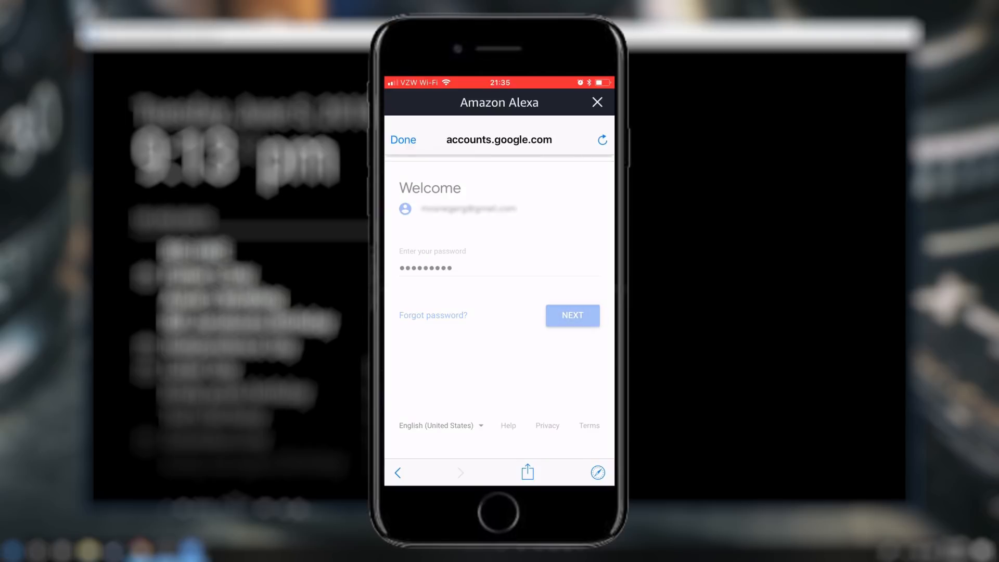
Submit the Google password, allow Alexa calendar access, and finish linking
{"action": "left_click", "coordinate": [571, 315]}
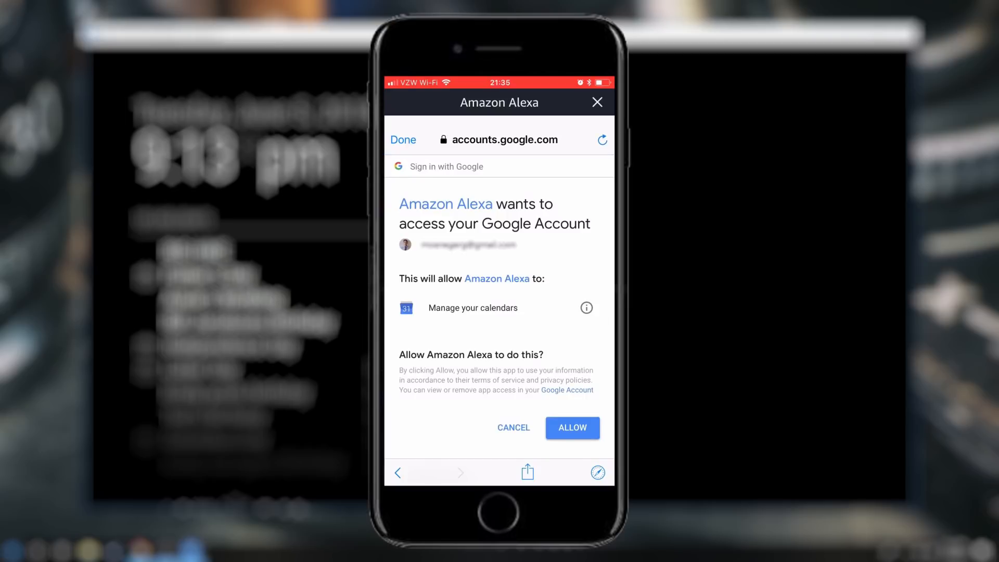
{"action": "left_click", "coordinate": [571, 428]}
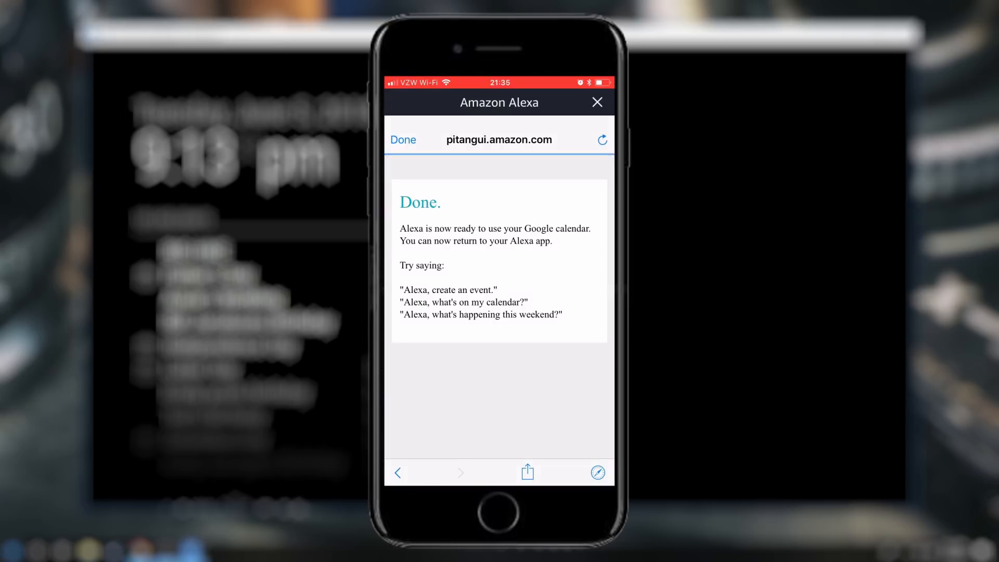
{"action": "left_click", "coordinate": [403, 140]}
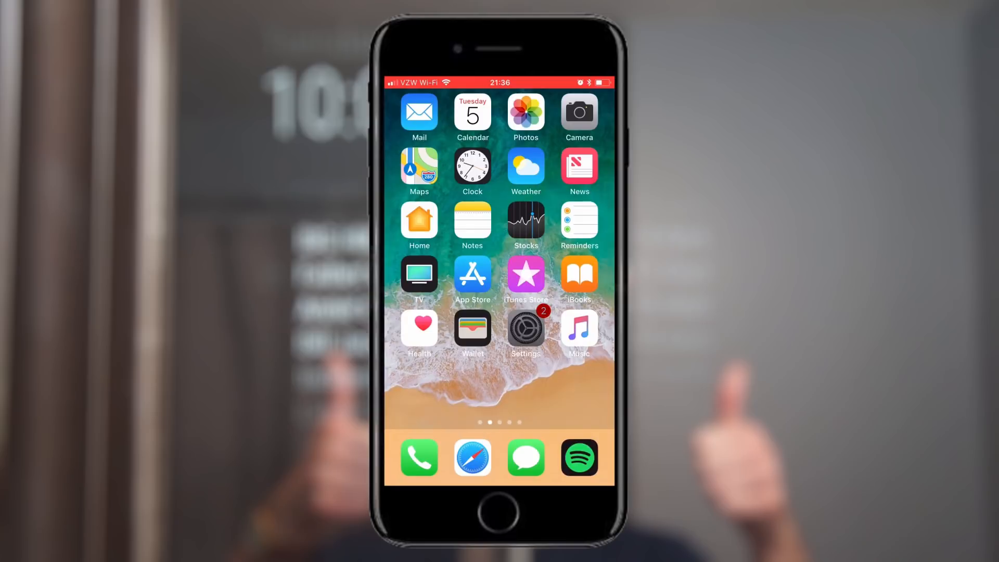
{"action": "left_click", "coordinate": [524, 330]}
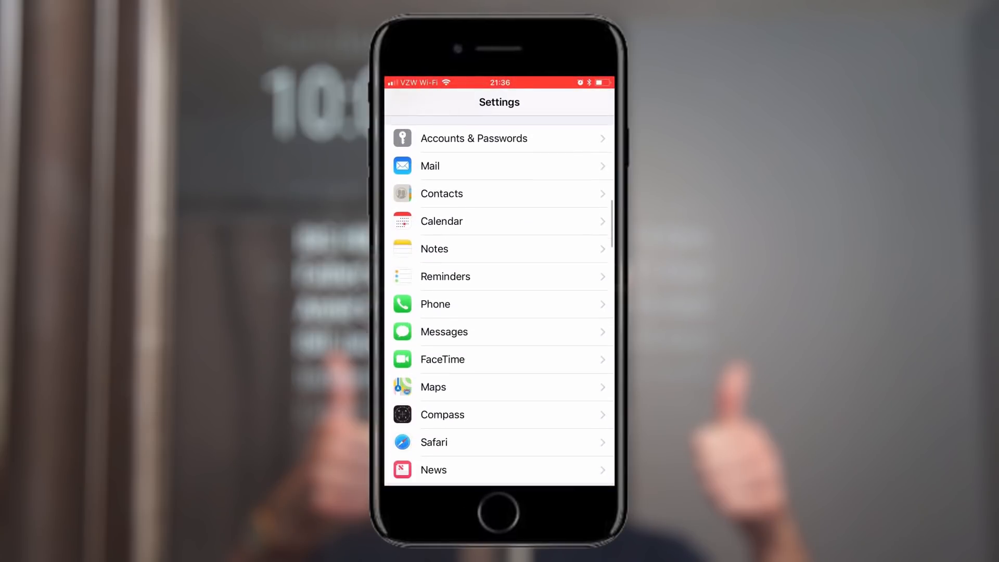
{"action": "left_click", "coordinate": [441, 220]}
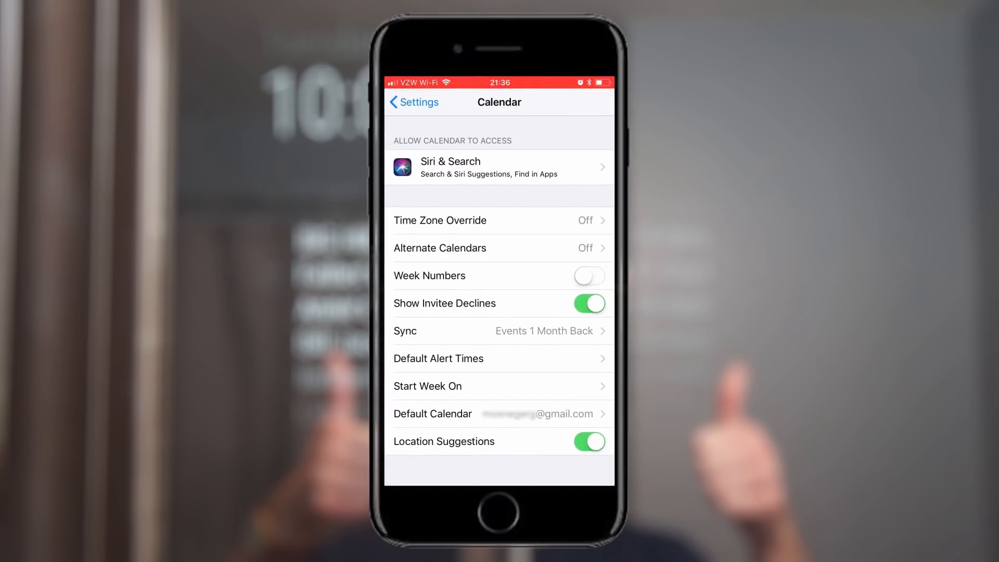
{"action": "left_click", "coordinate": [502, 413]}
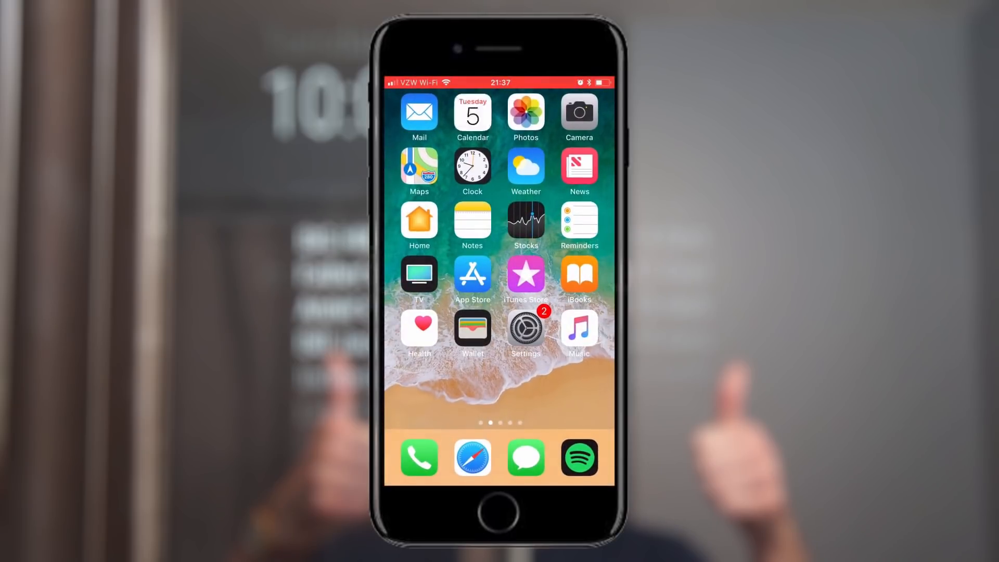
{"action": "left_click", "coordinate": [471, 113]}
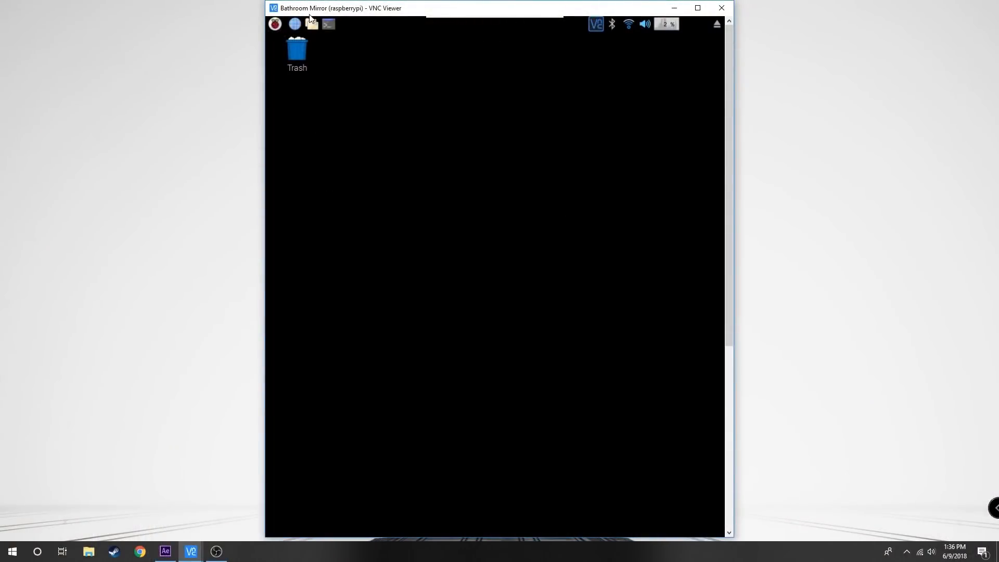
Open calendar.js from MagicMirror/modules/default/calendar
{"action": "left_click", "coordinate": [311, 24]}
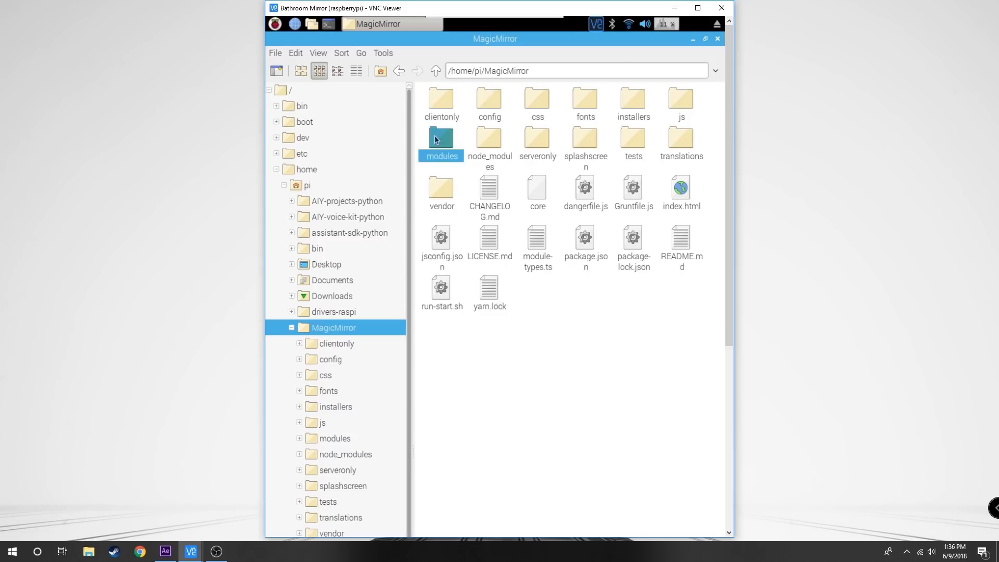
{"action": "double_click", "coordinate": [442, 138]}
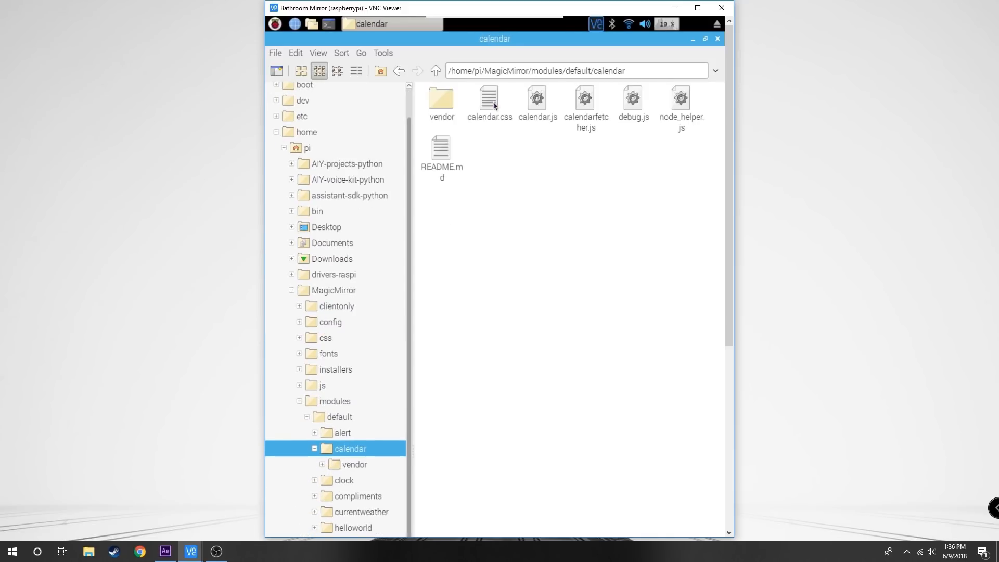
{"action": "left_click", "coordinate": [537, 99]}
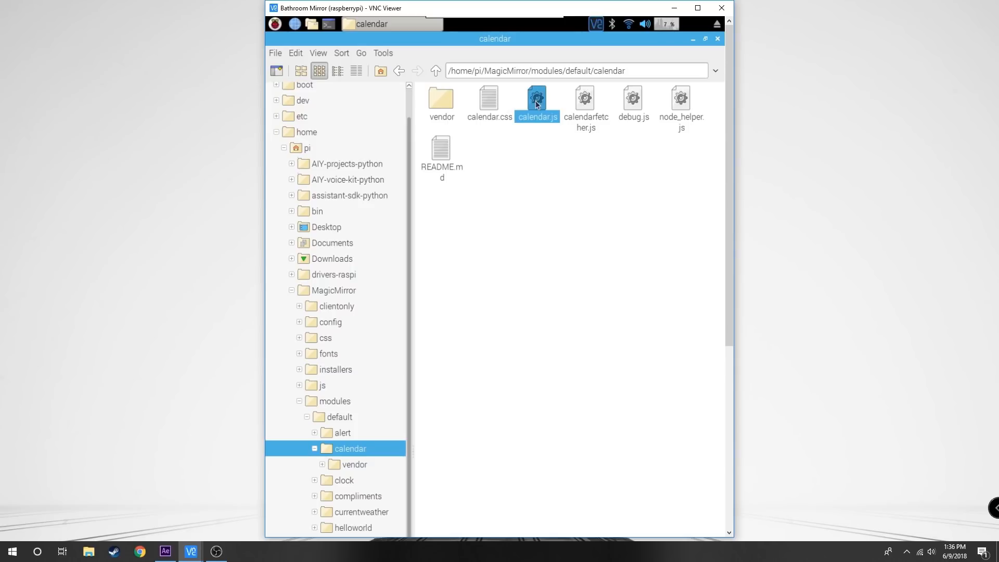
{"action": "double_click", "coordinate": [537, 99]}
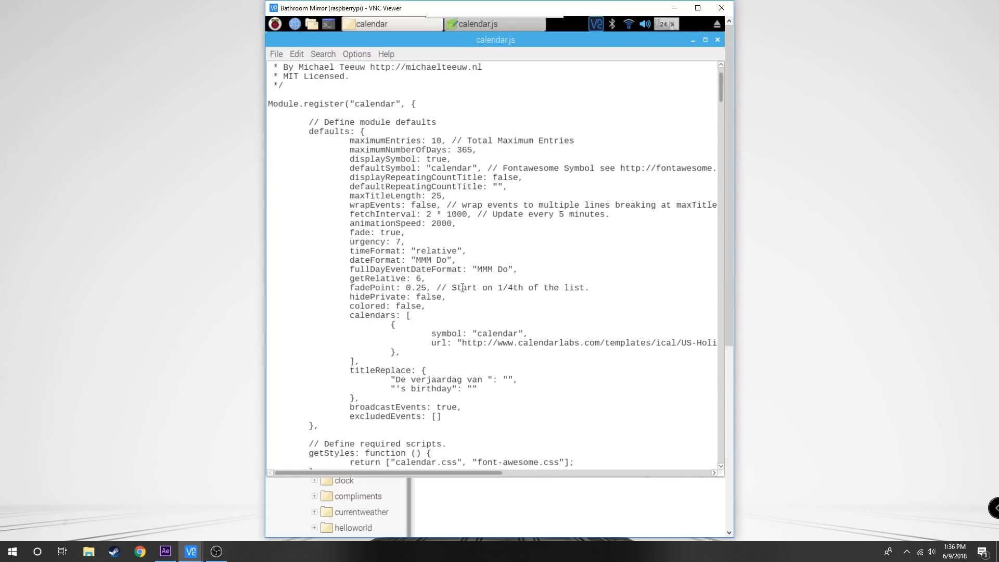
Confirm fetchInterval reads 2 * 1000 and close the editor, ready to restart MagicMirror
{"action": "double_click", "coordinate": [439, 215]}
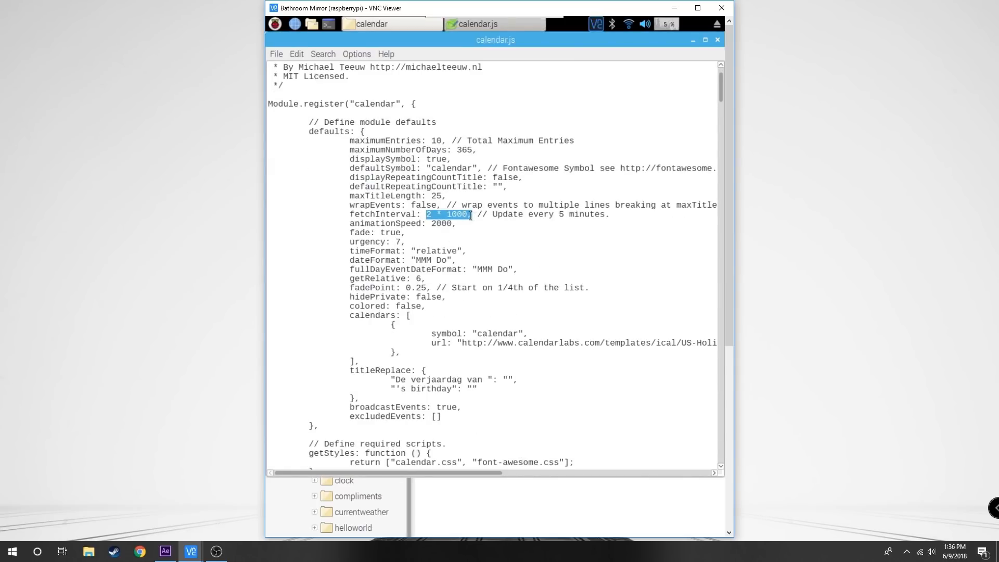
{"action": "left_click", "coordinate": [471, 214]}
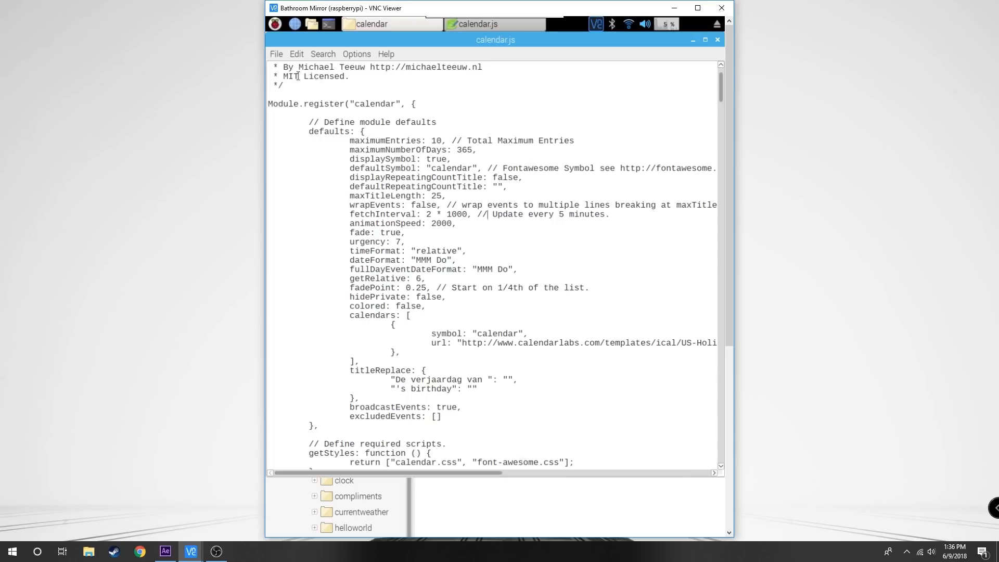
{"action": "left_click", "coordinate": [275, 53]}
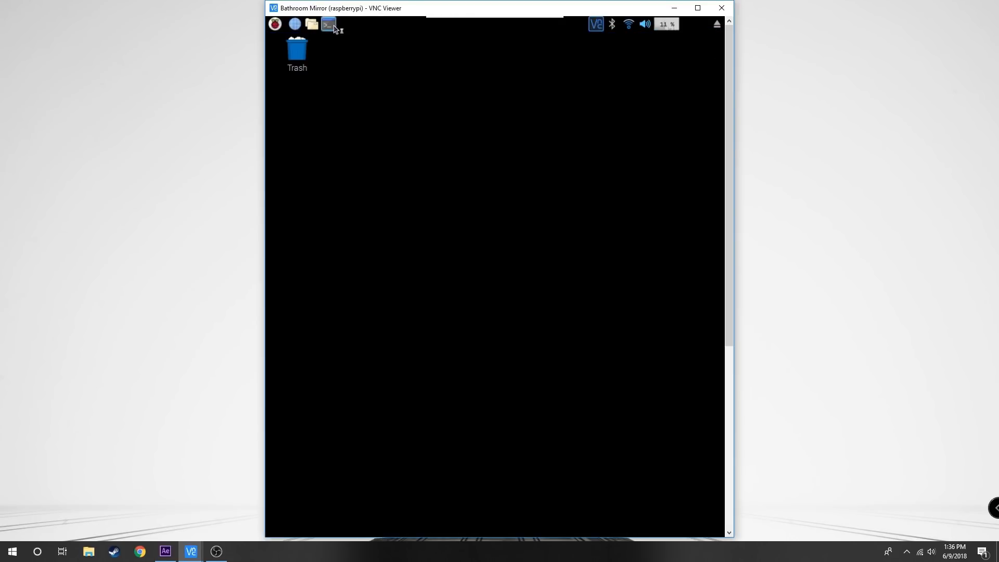
{"action": "left_click", "coordinate": [329, 24]}
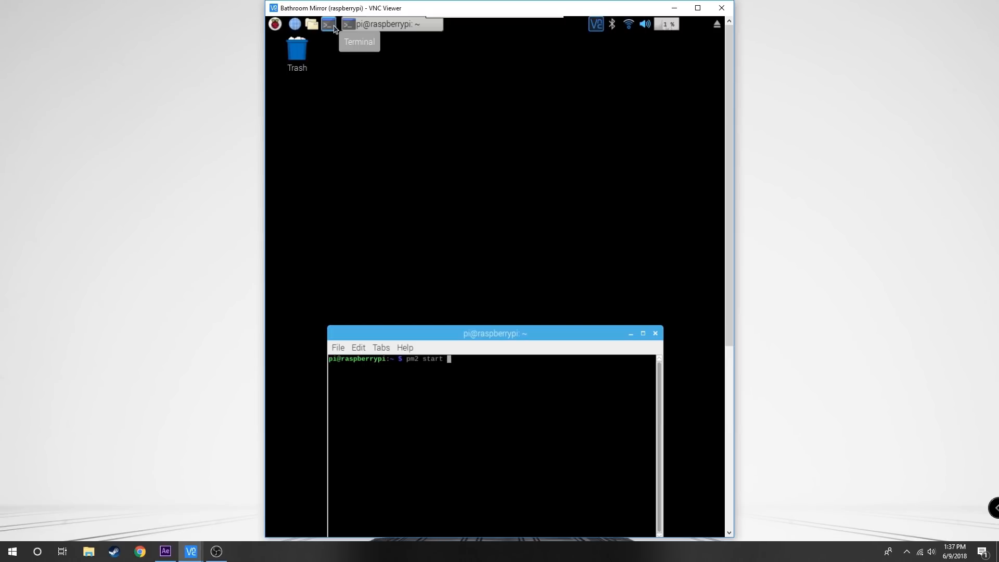